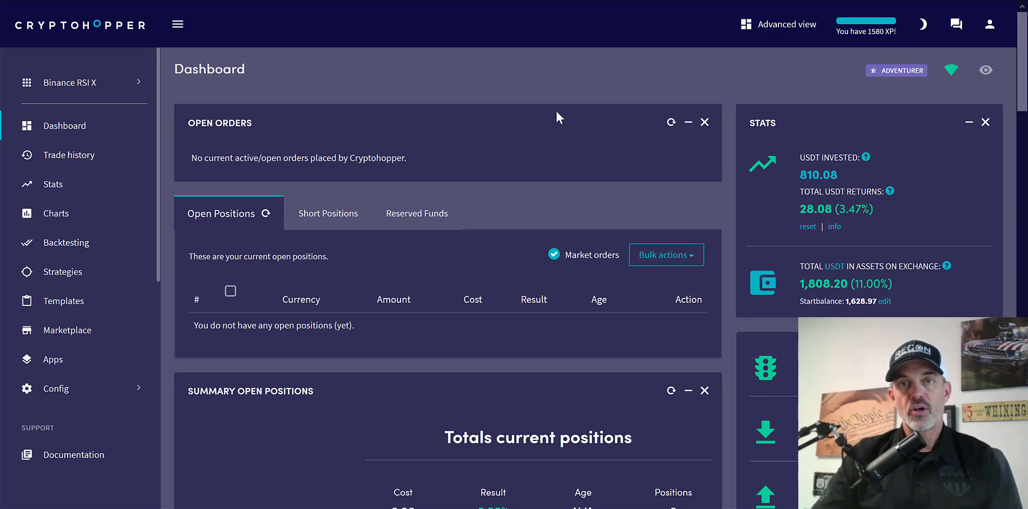
mouse_move(1021, 62)
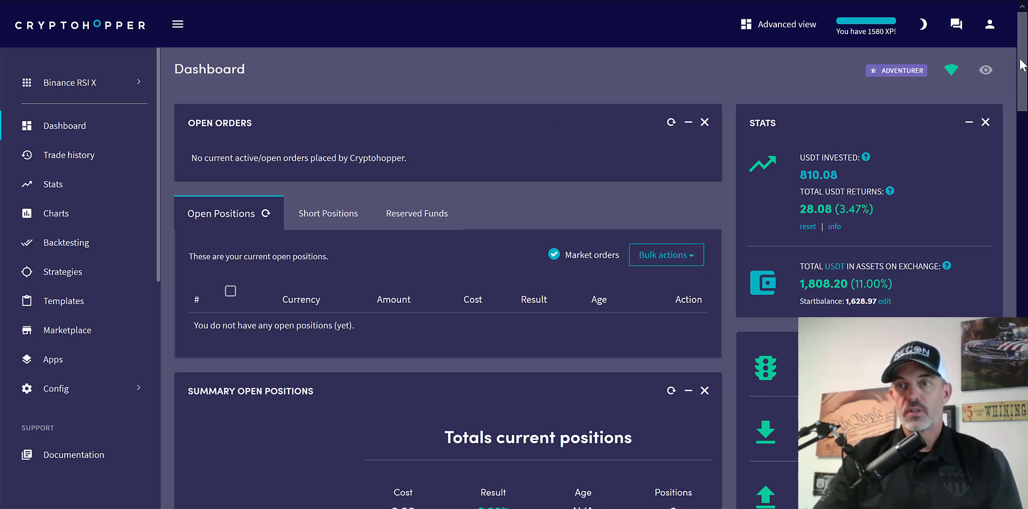
Open the ZIL sale with the 2.07% gain and jump to its matching buy order
scroll(down, 3)
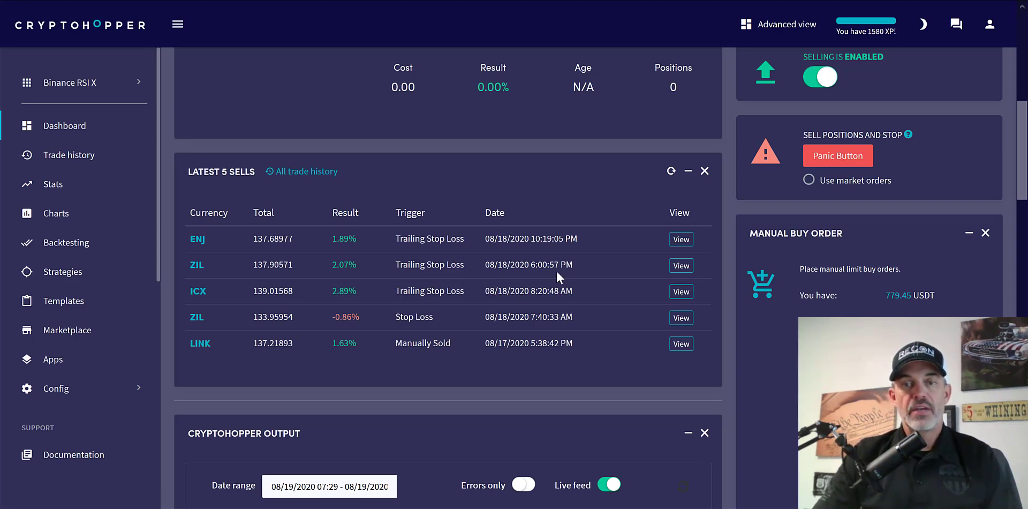
click(680, 265)
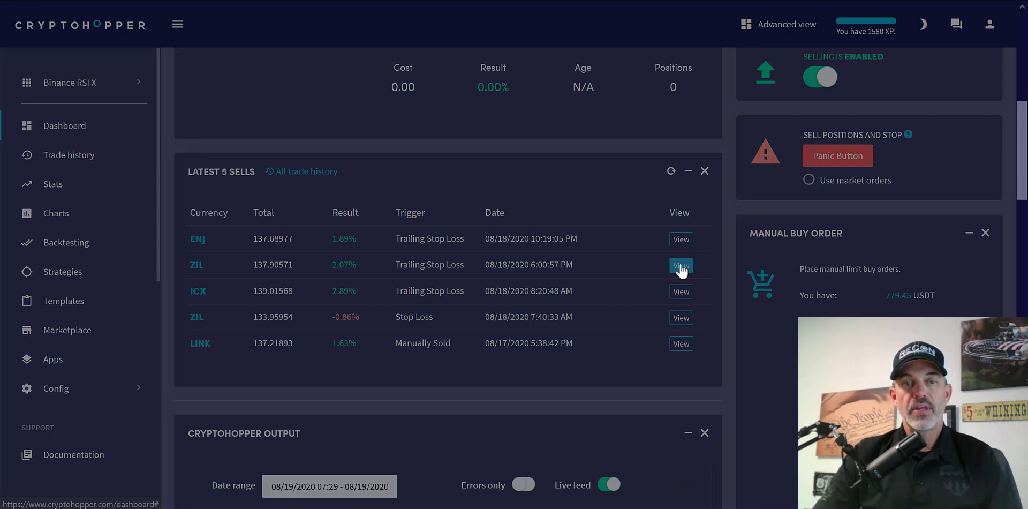
click(681, 265)
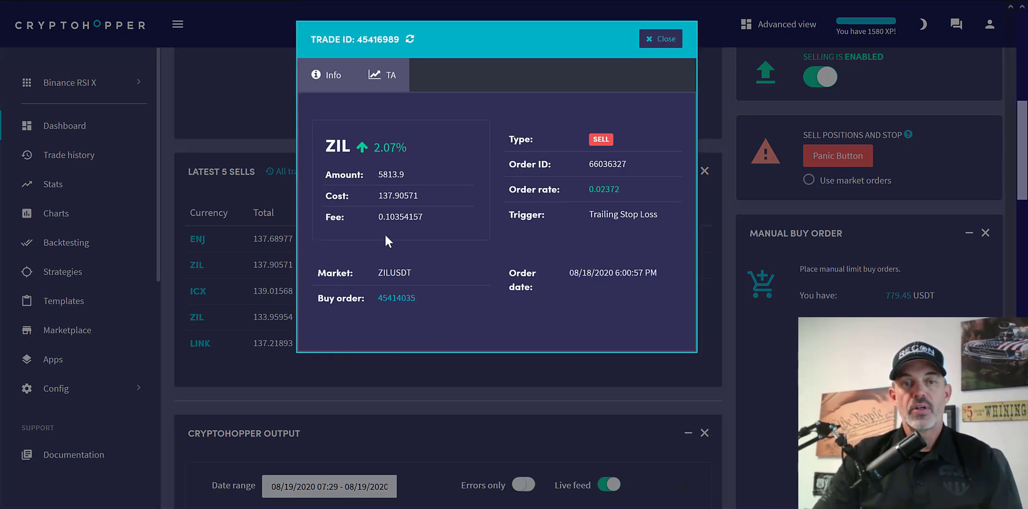
mouse_move(396, 300)
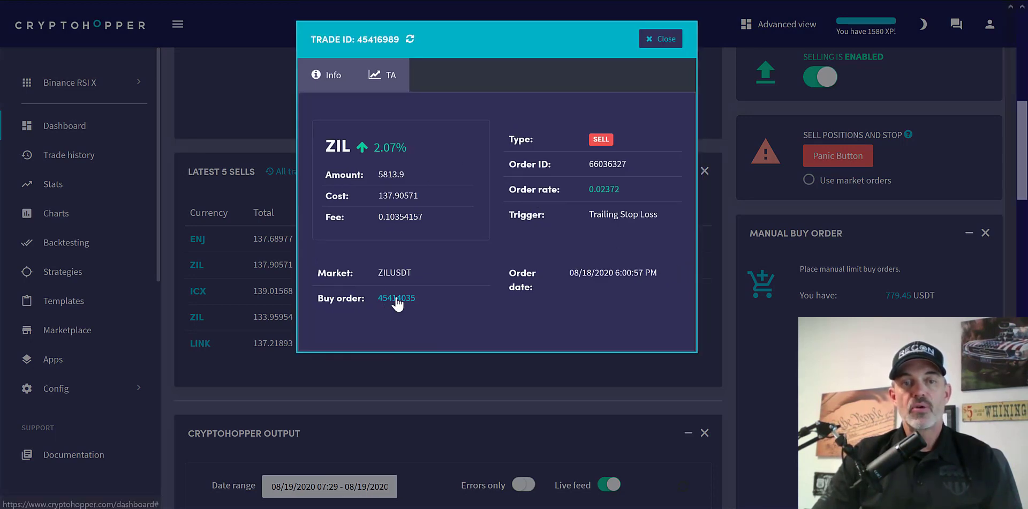
click(396, 298)
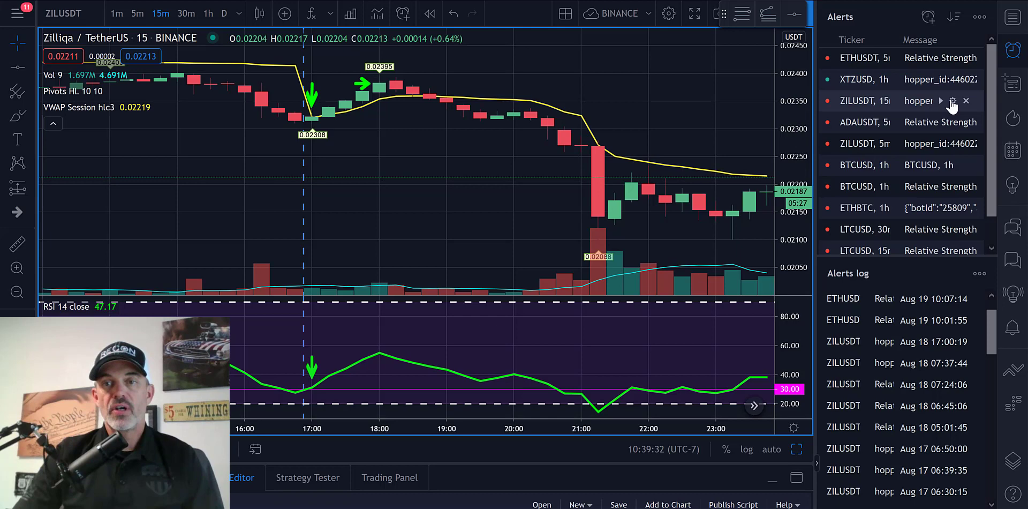
Open the edit dialog of the ZILUSDT 15m alert from the Alerts panel
click(952, 100)
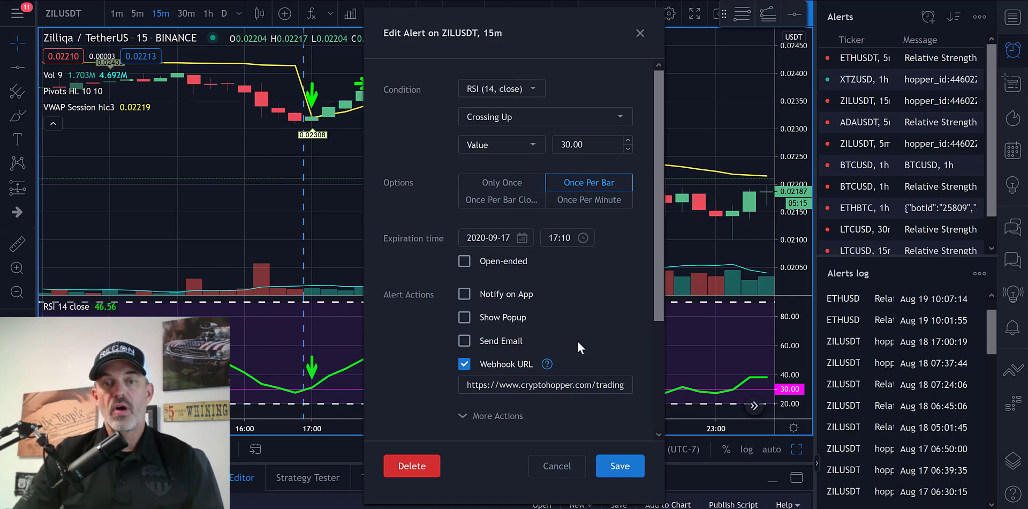
Scroll to the alert's webhook URL and select the ZIL buy market-order message
scroll(down, 3)
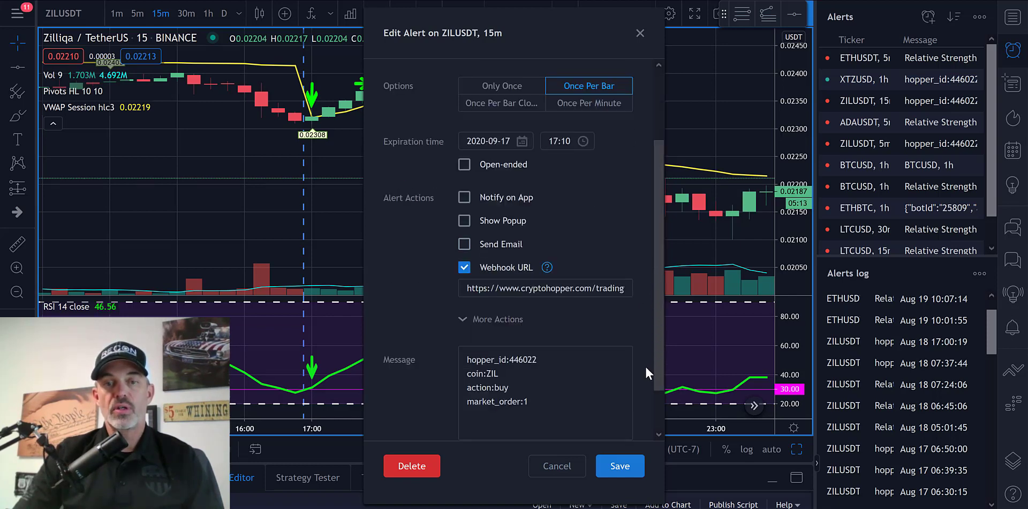
scroll(down, 3)
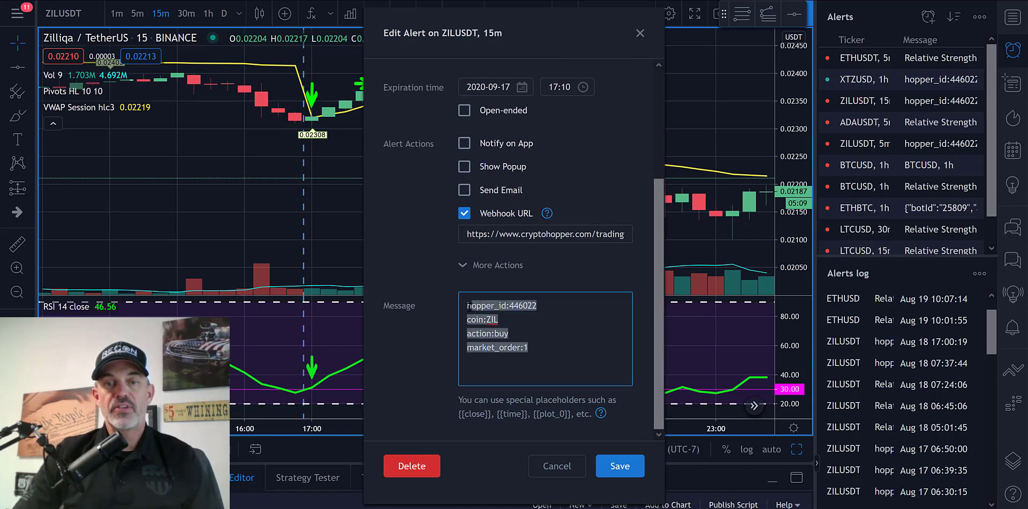
click(503, 319)
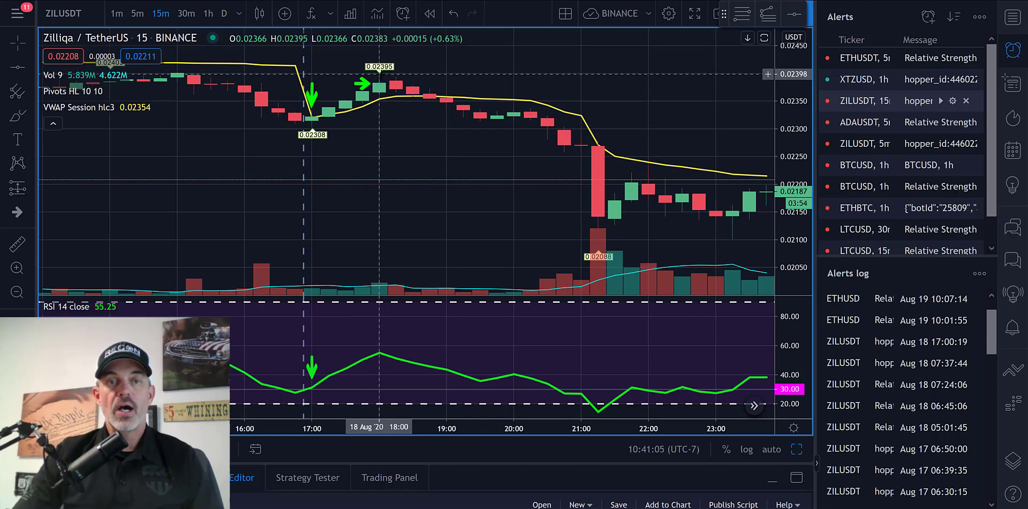
mouse_move(391, 105)
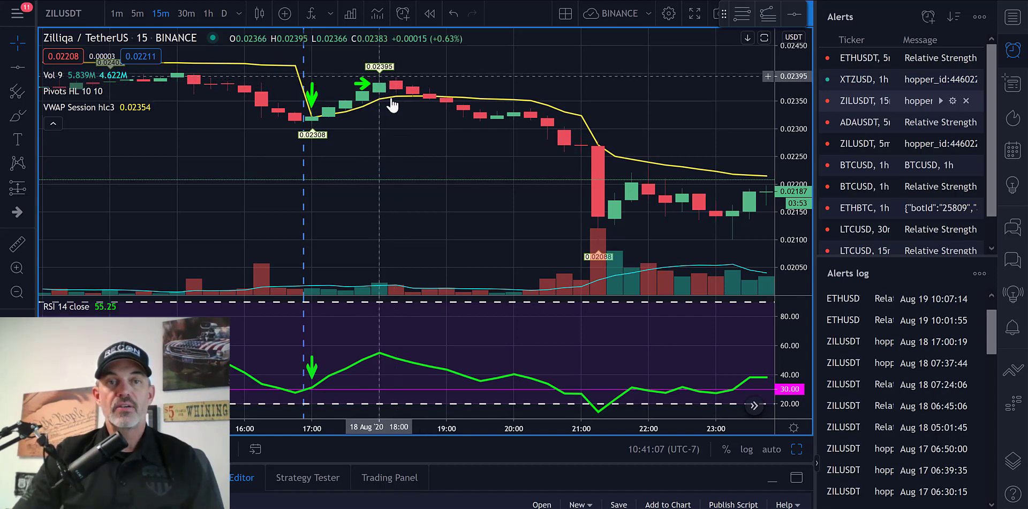
mouse_move(383, 89)
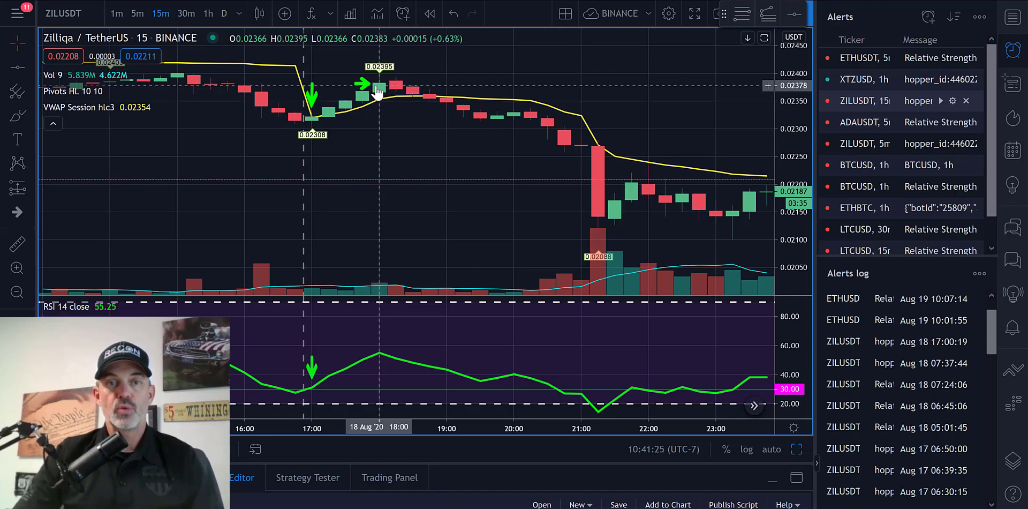
mouse_move(527, 125)
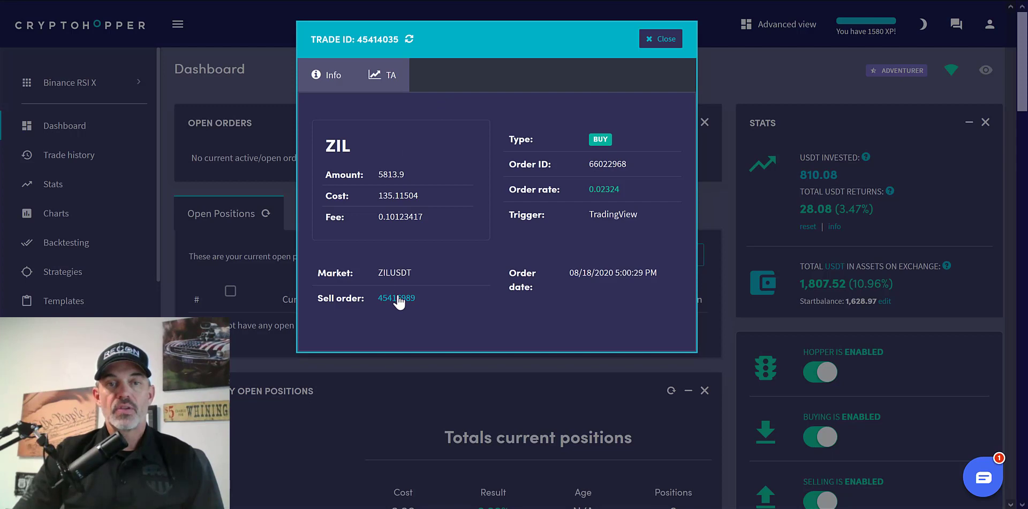
Check the ZIL sell's order rate, confirm the buy's 'Trigger: TradingView', and close the trade details
click(396, 298)
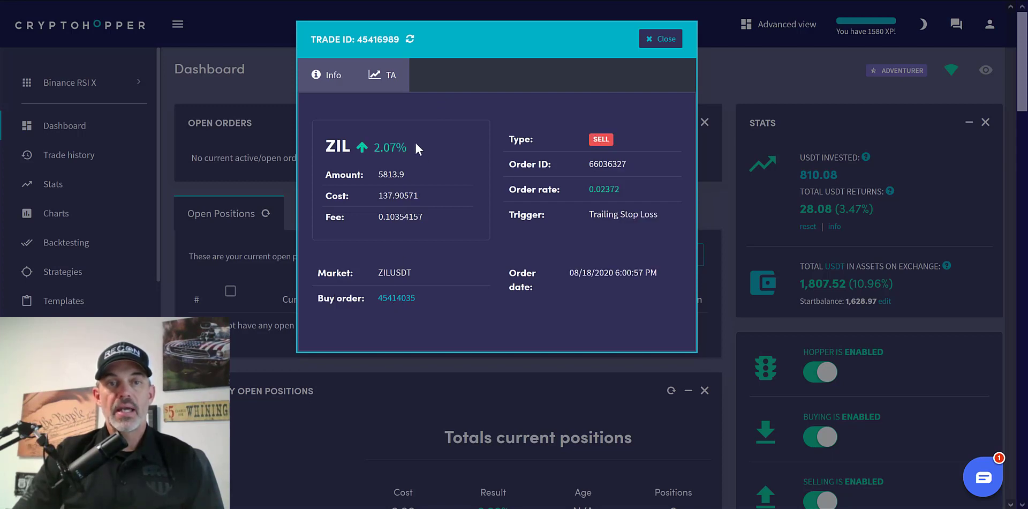
mouse_move(642, 208)
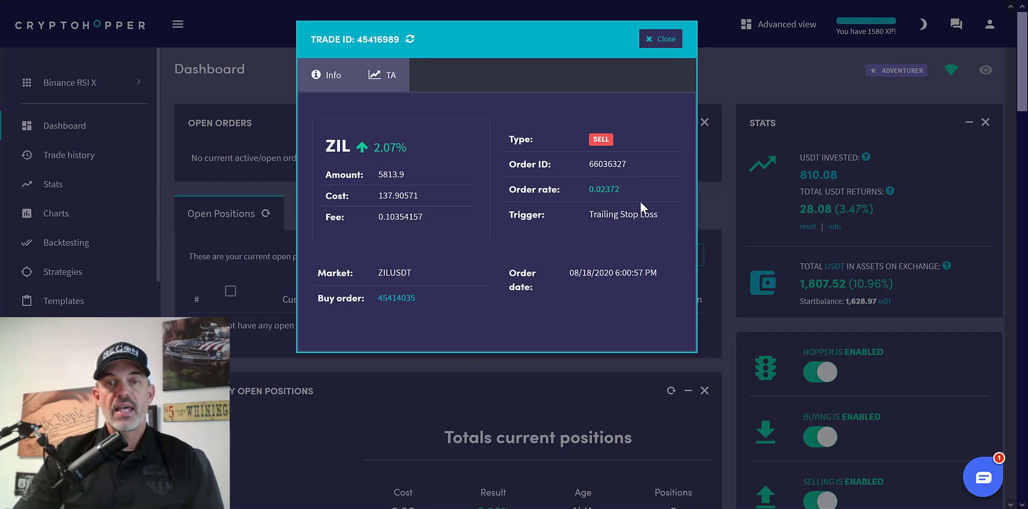
double_click(603, 188)
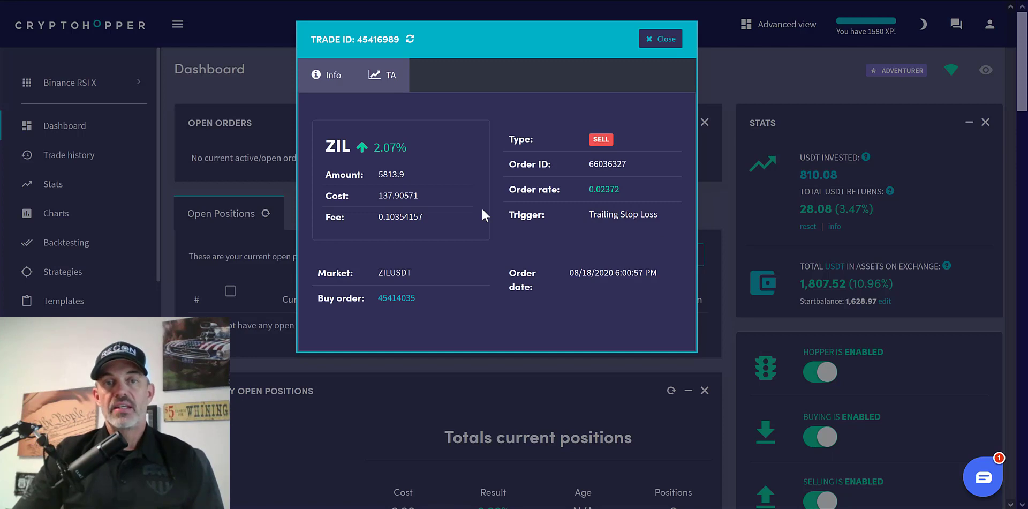
click(396, 298)
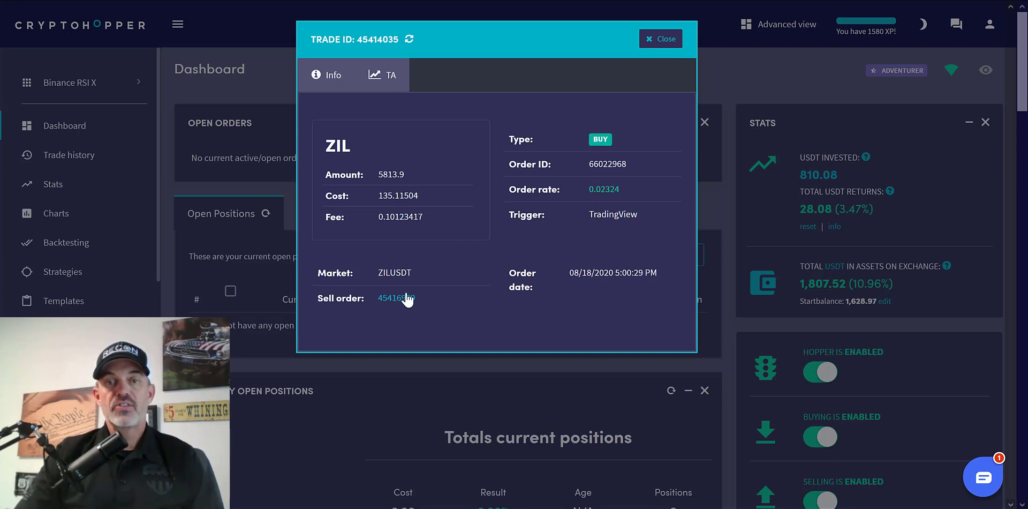
drag(508, 214, 639, 214)
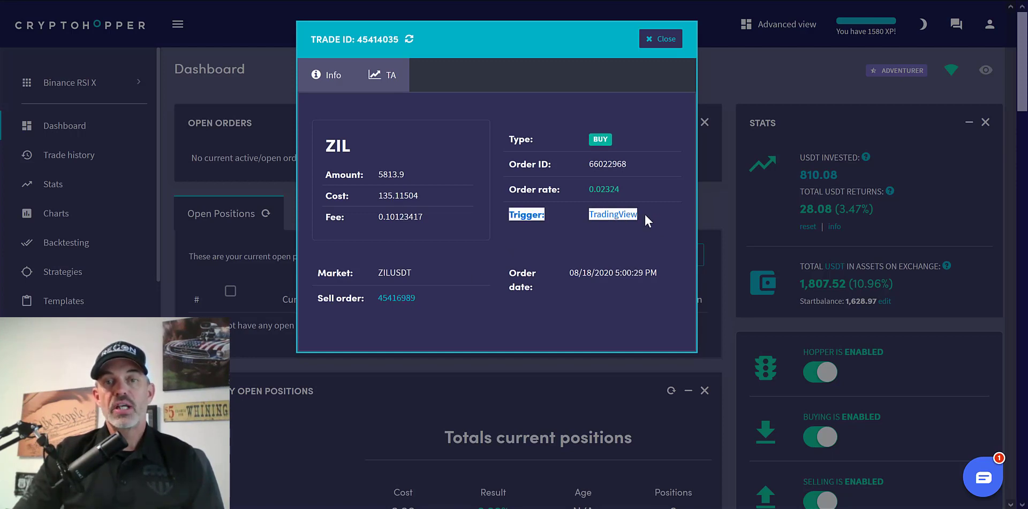
click(660, 38)
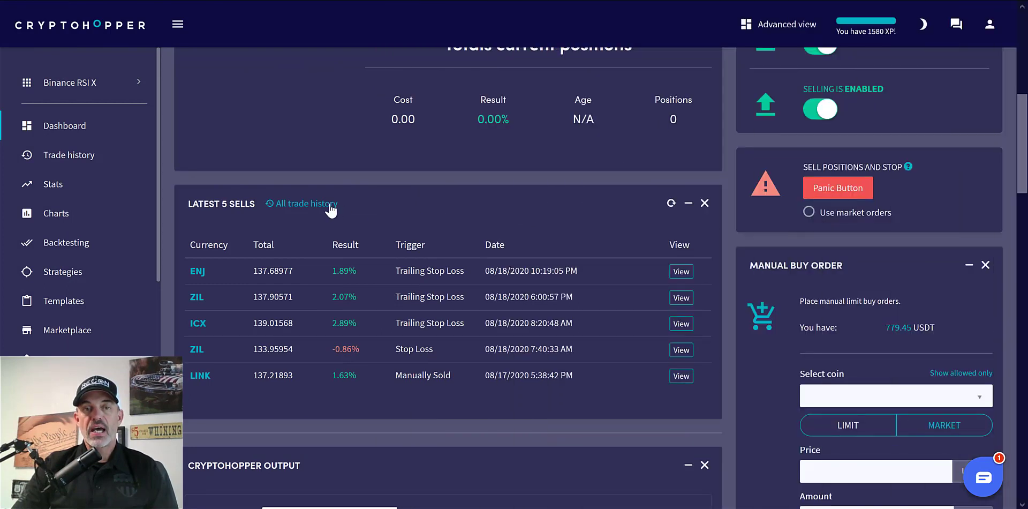
Browse All trade history and highlight the TradingView trigger on the August 15 ZIL buy
click(306, 203)
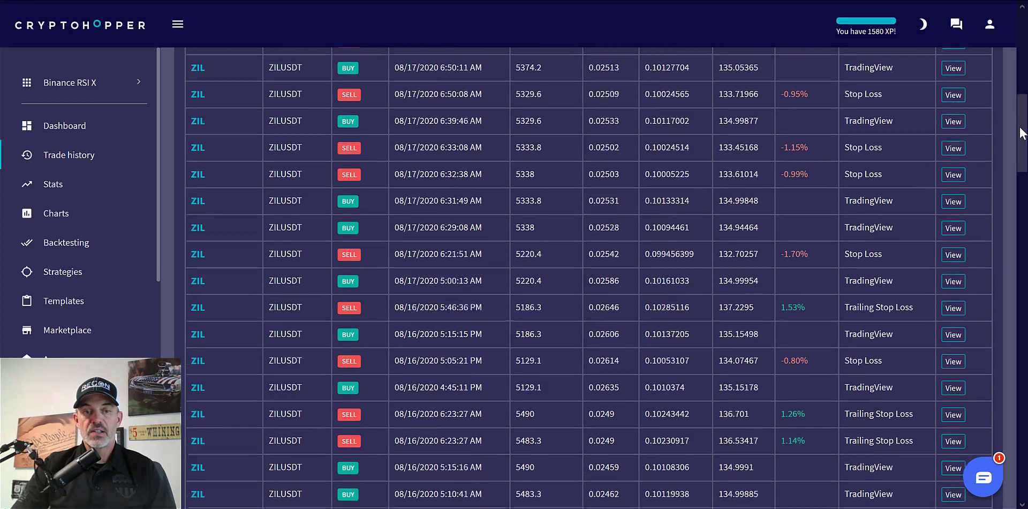
scroll(down, 3)
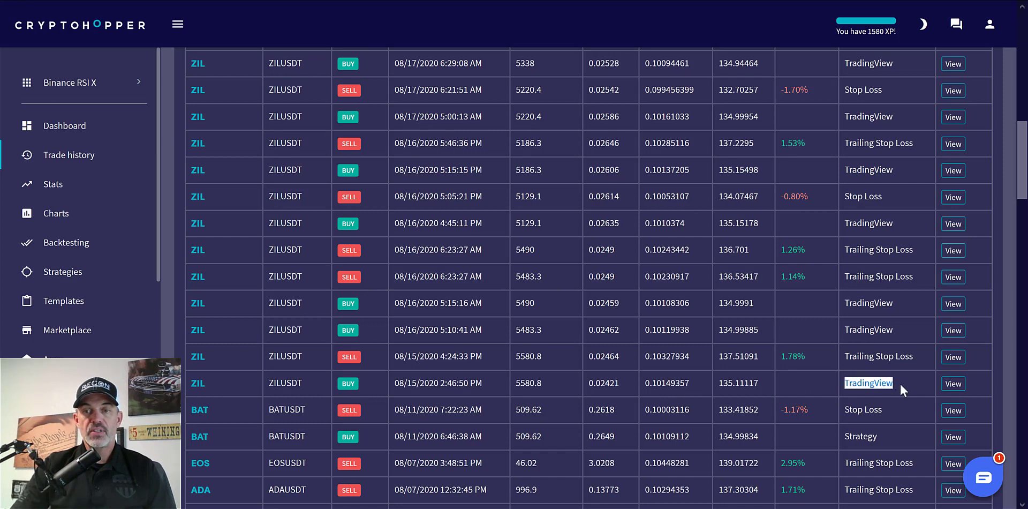
mouse_move(823, 372)
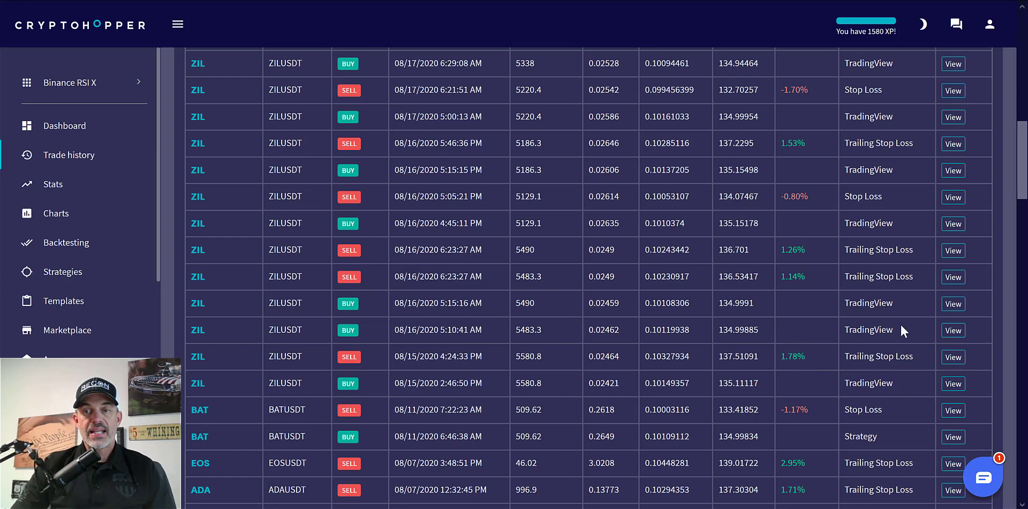
double_click(868, 330)
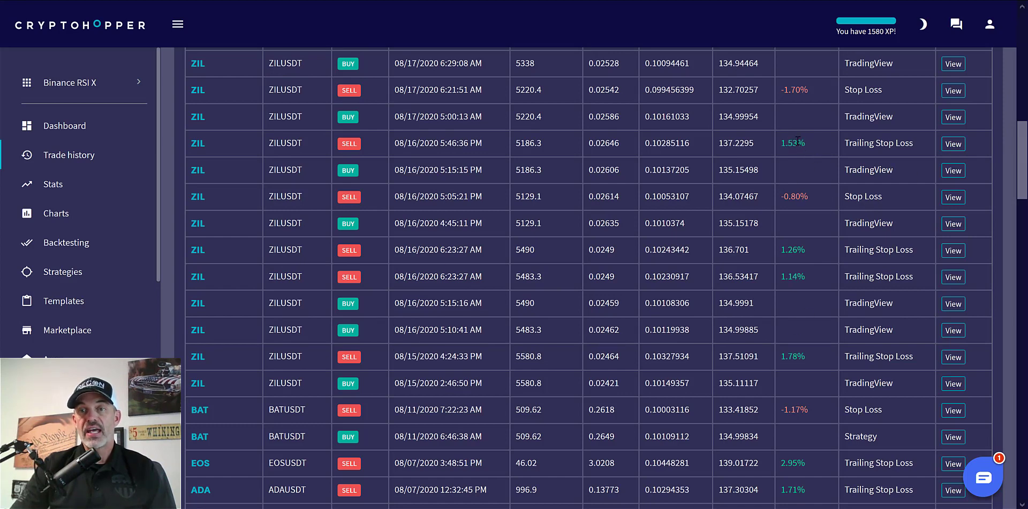
scroll(down, 3)
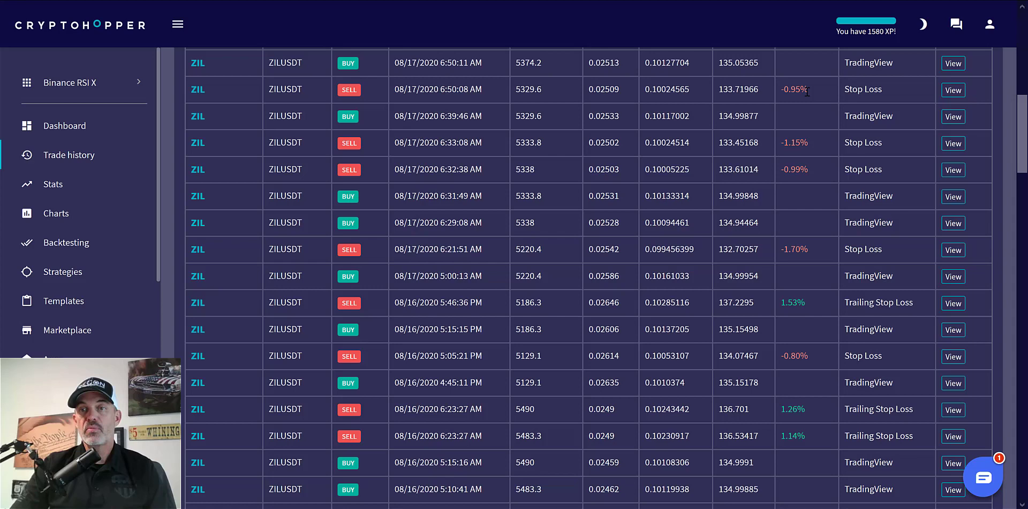
mouse_move(926, 115)
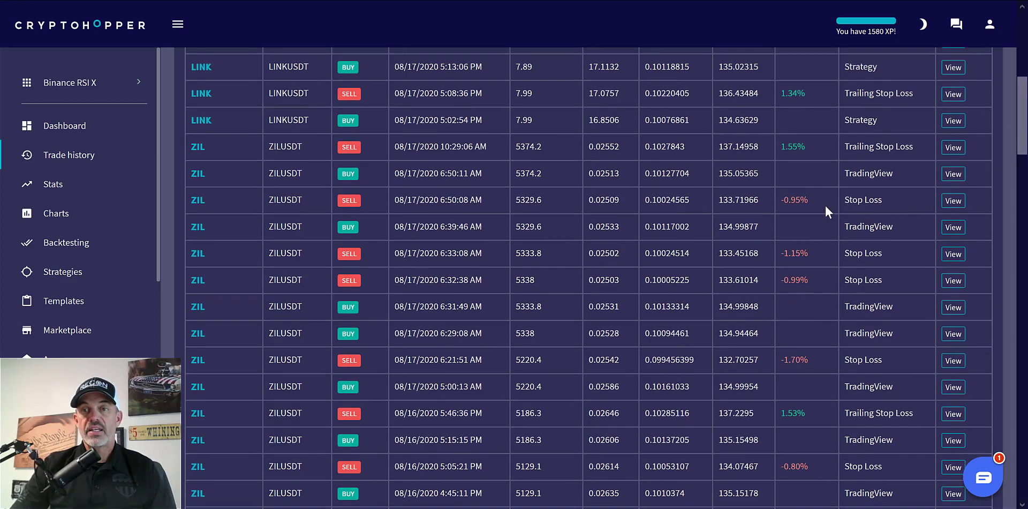
mouse_move(821, 208)
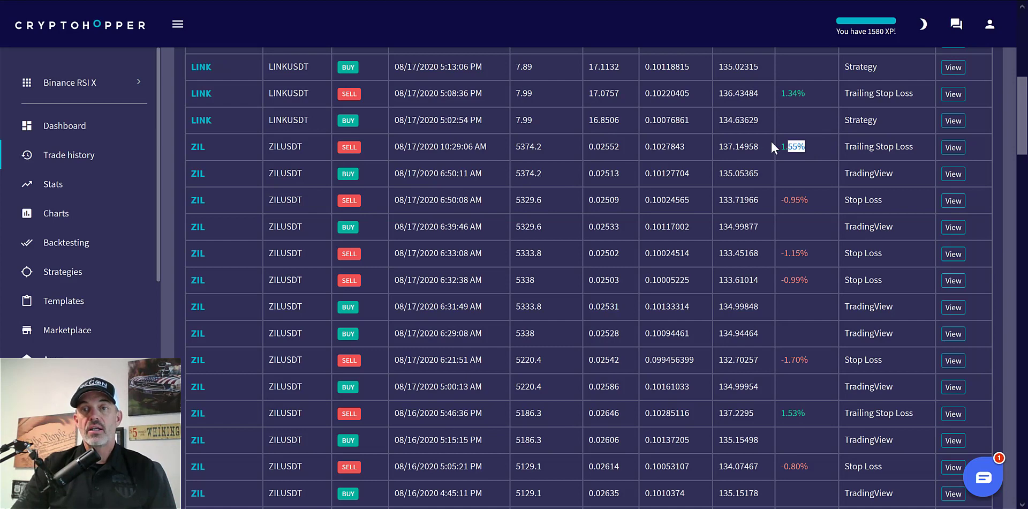
mouse_move(884, 125)
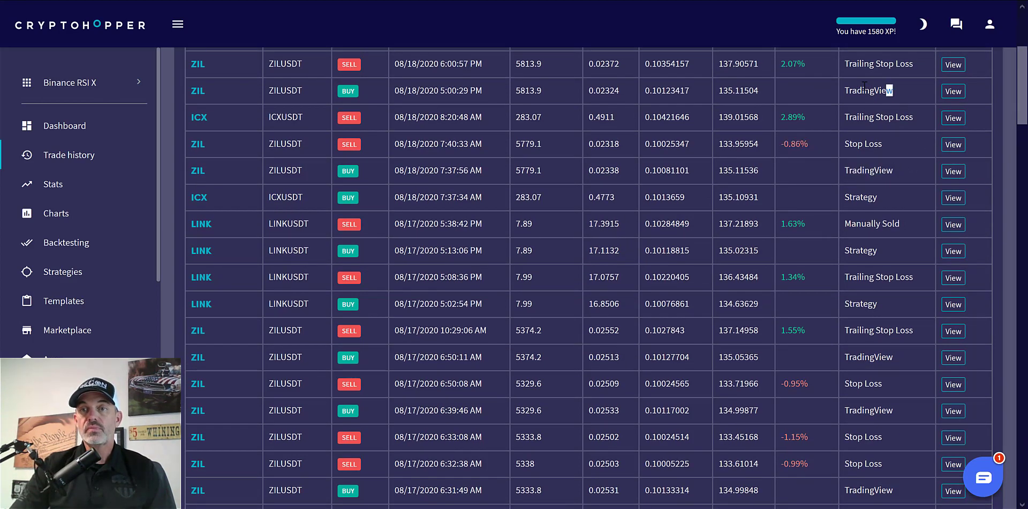
double_click(868, 90)
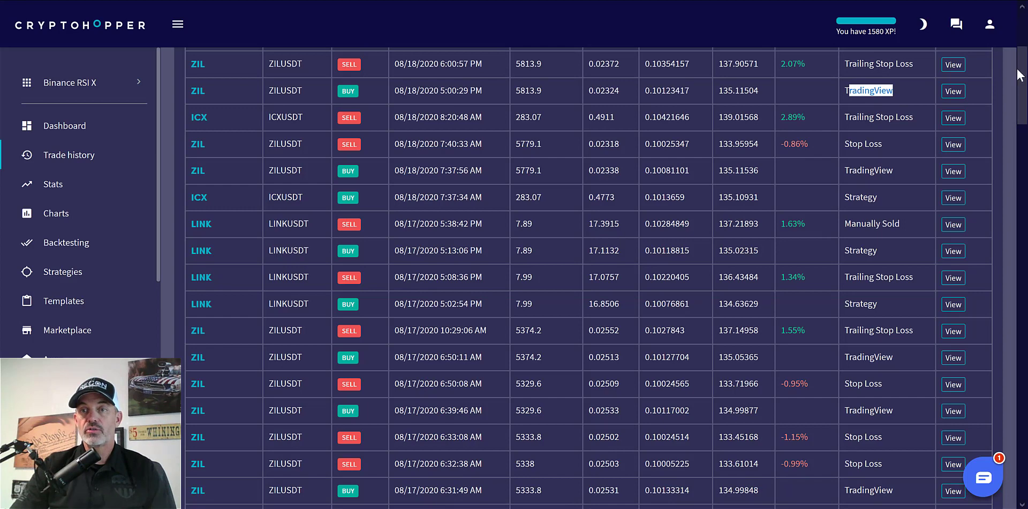